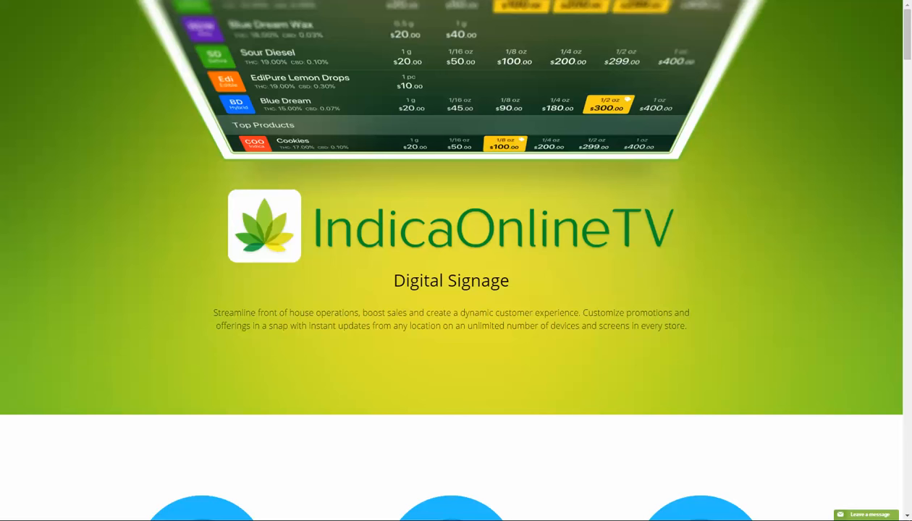
# Open Marketing > Digital Displays and refresh to view the horizontal Demo Company_1 display
pyautogui.click(86, 123)
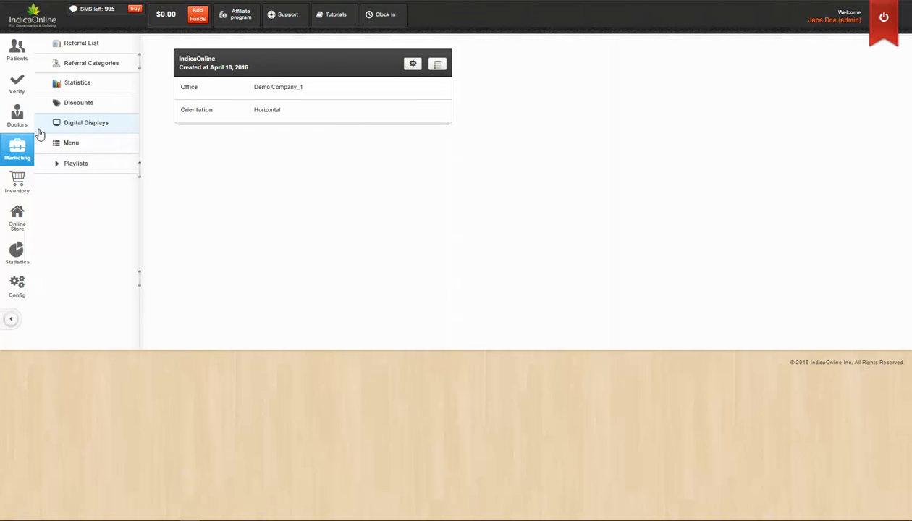
pyautogui.moveTo(86, 122)
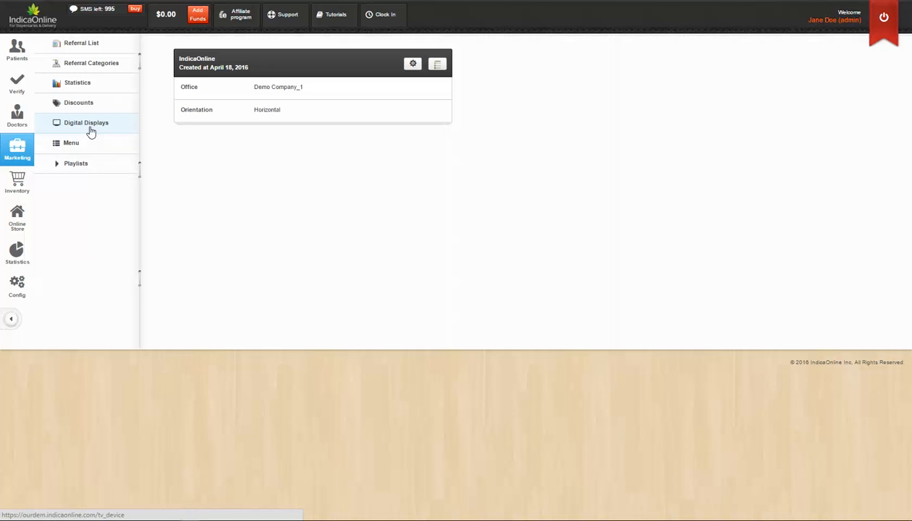
pyautogui.click(438, 63)
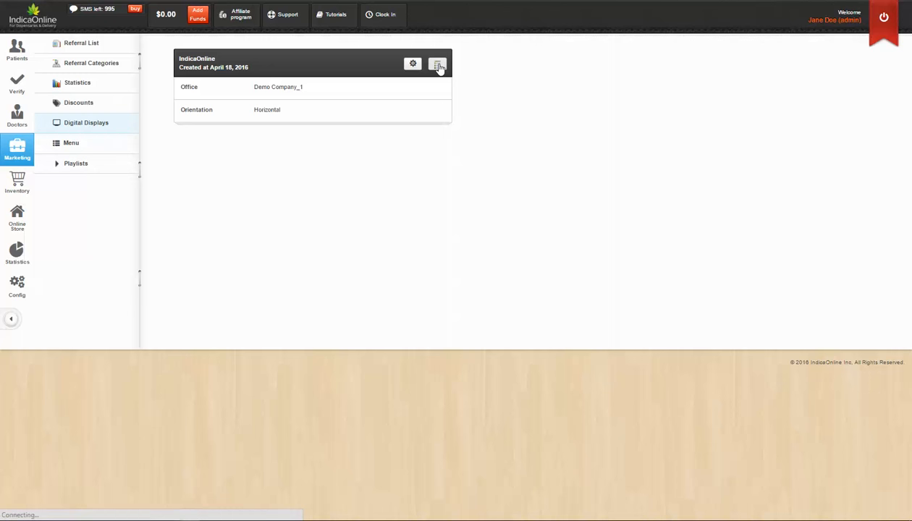
# Edit the display and switch Hide Out Of Stock Products and Show Lab Results to YES
pyautogui.click(438, 63)
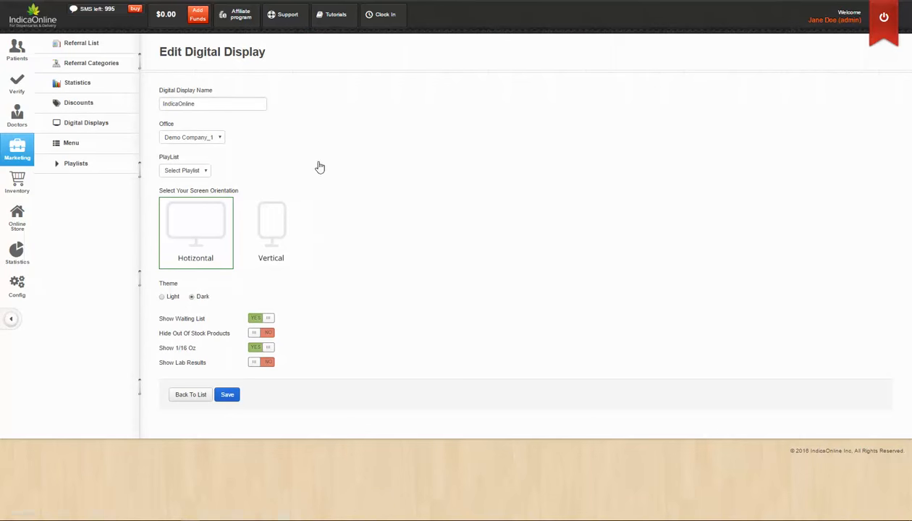
pyautogui.moveTo(258, 222)
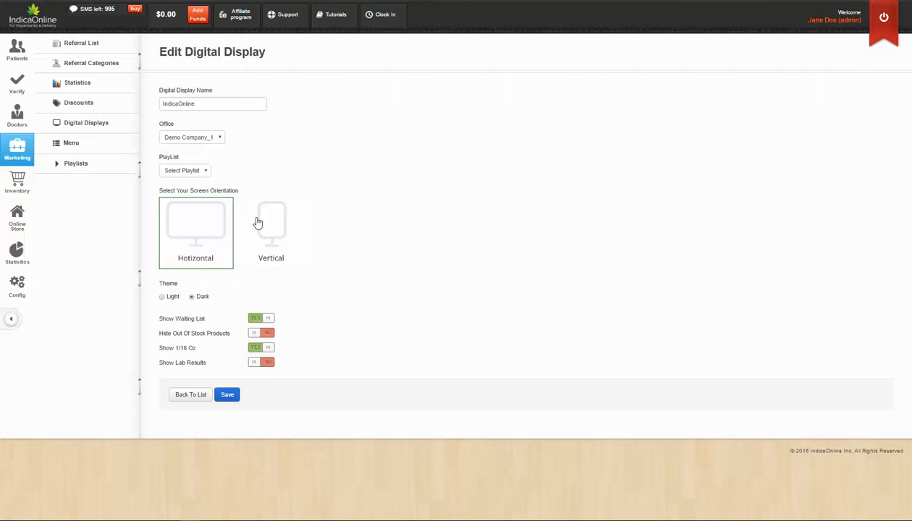
pyautogui.moveTo(269, 219)
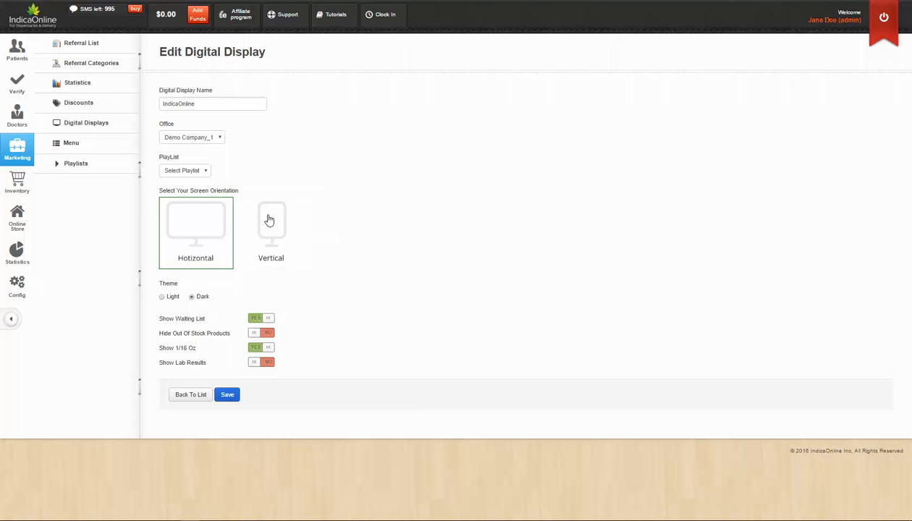
pyautogui.moveTo(186, 318)
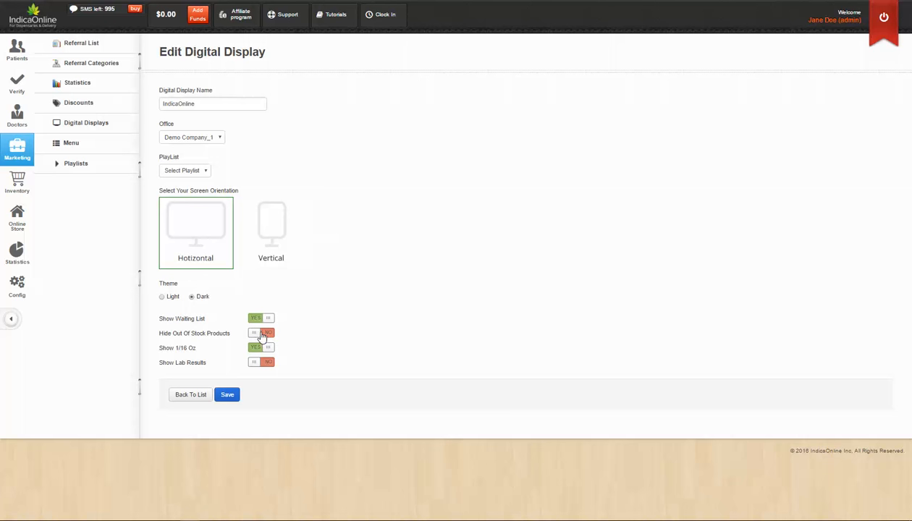
pyautogui.click(255, 333)
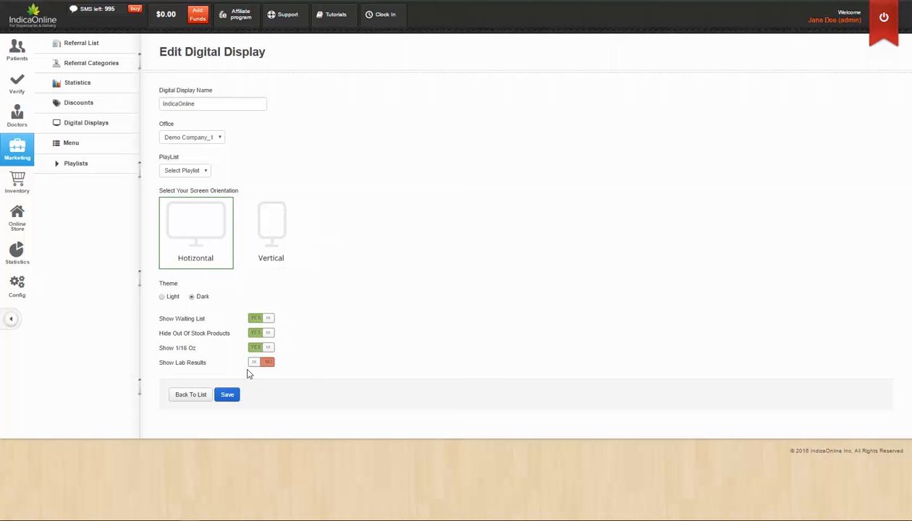
pyautogui.click(256, 362)
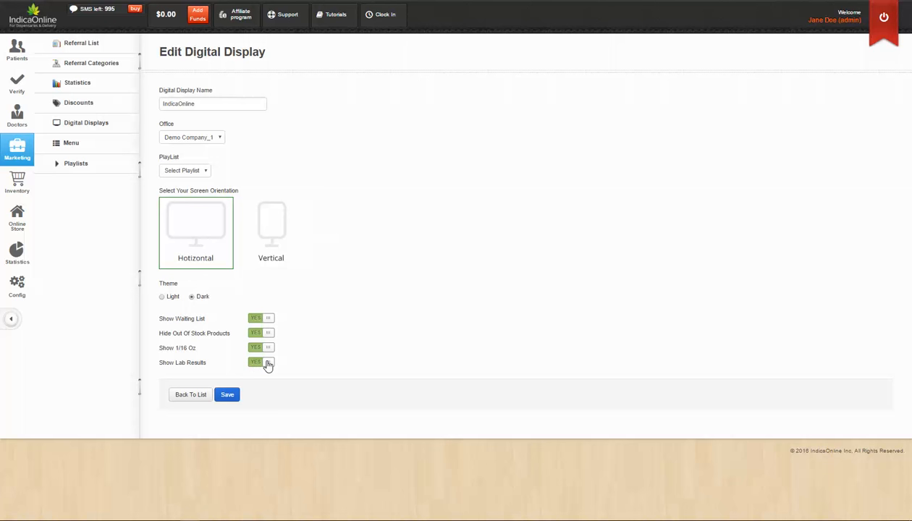
pyautogui.click(71, 142)
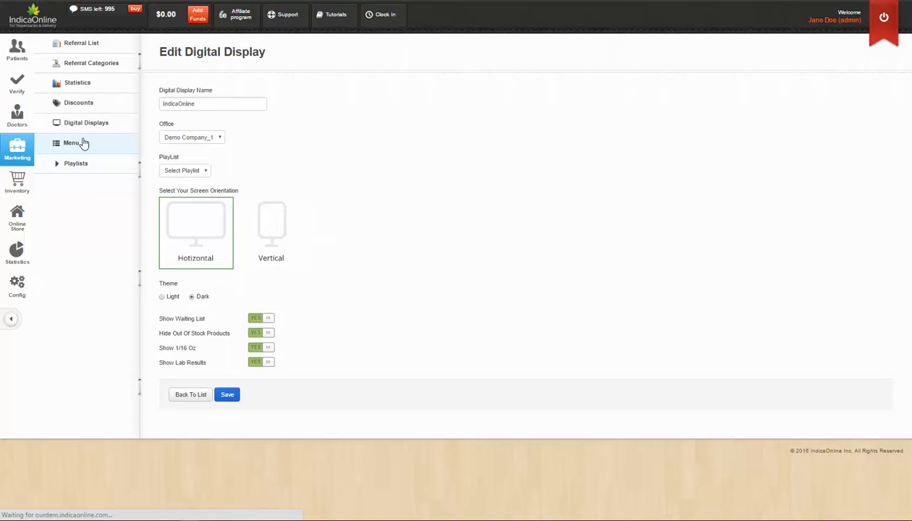
# Go to Marketing > Menu and start a new, empty TV menu
pyautogui.click(71, 143)
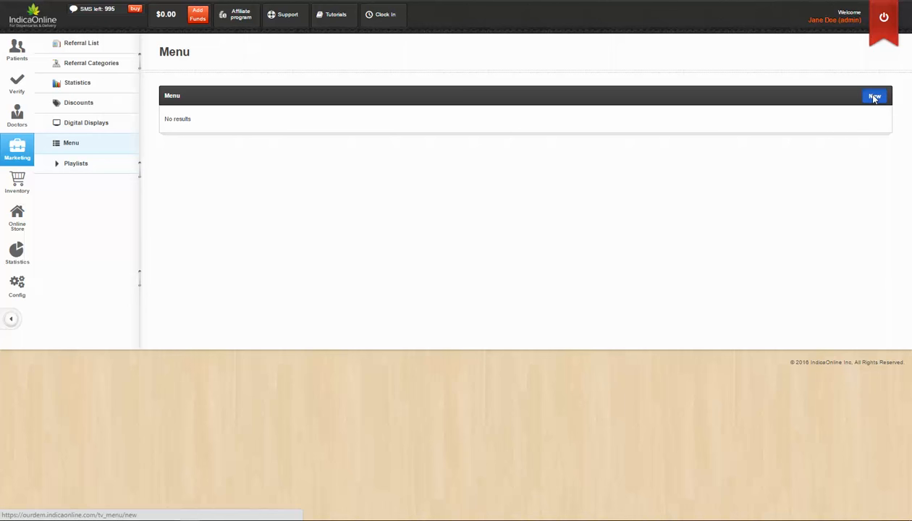
pyautogui.click(874, 96)
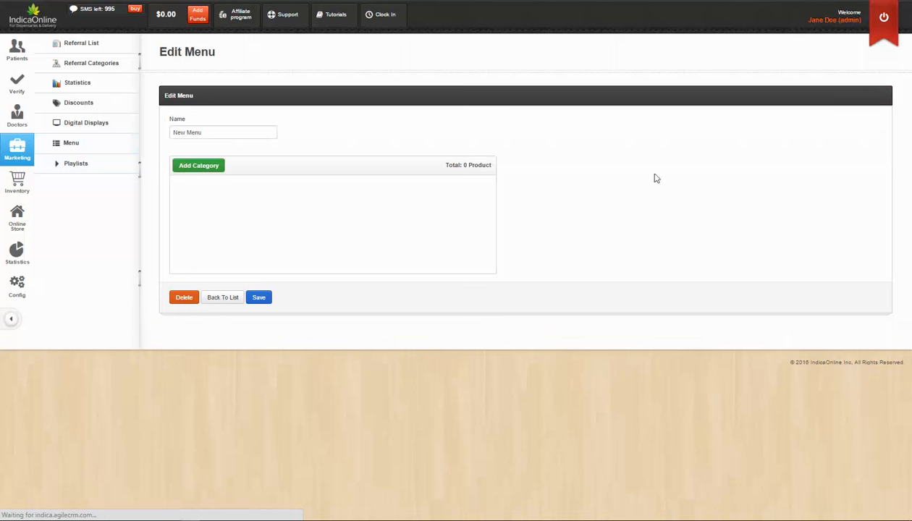
# Add a category to the new menu filled with Indica and Sativa flower products
pyautogui.click(223, 132)
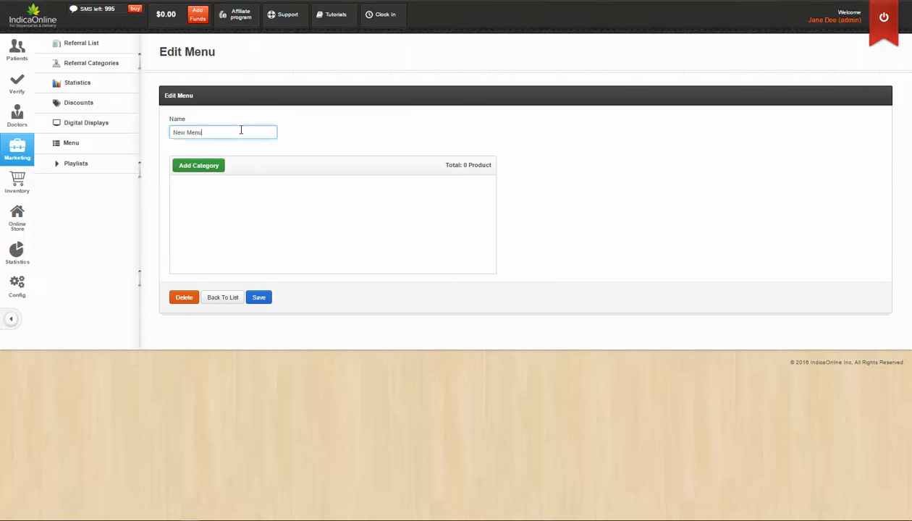
pyautogui.moveTo(221, 160)
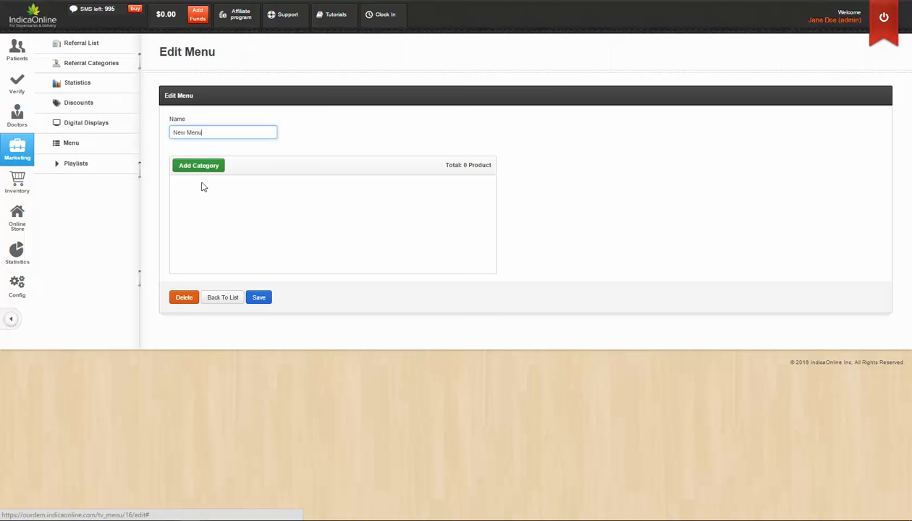
pyautogui.click(198, 165)
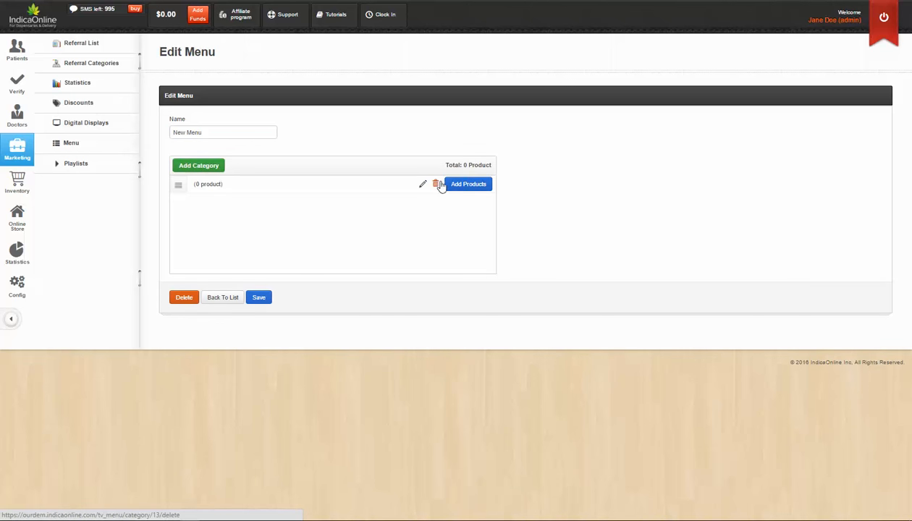
pyautogui.moveTo(614, 224)
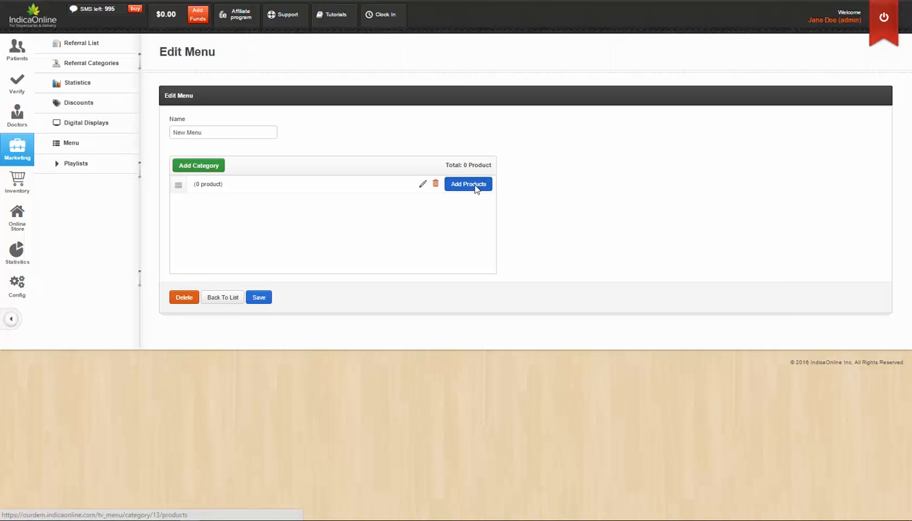
pyautogui.click(468, 184)
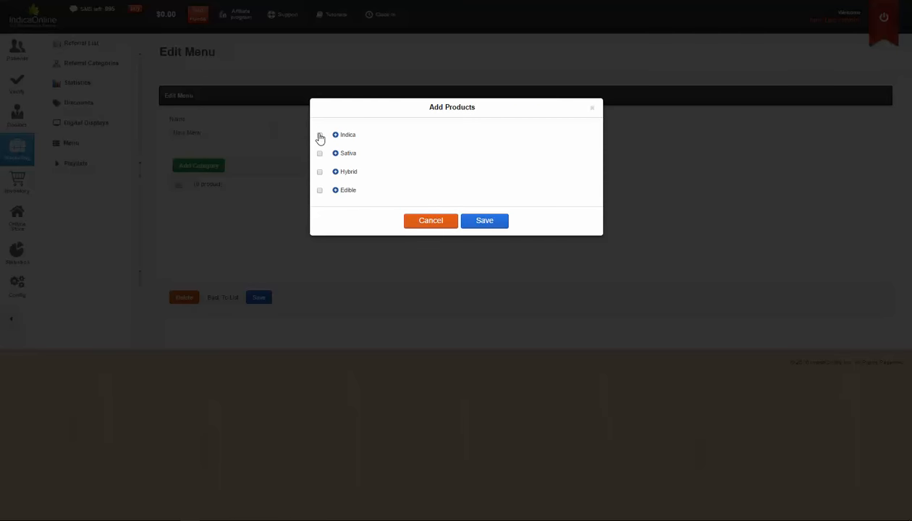
pyautogui.click(320, 135)
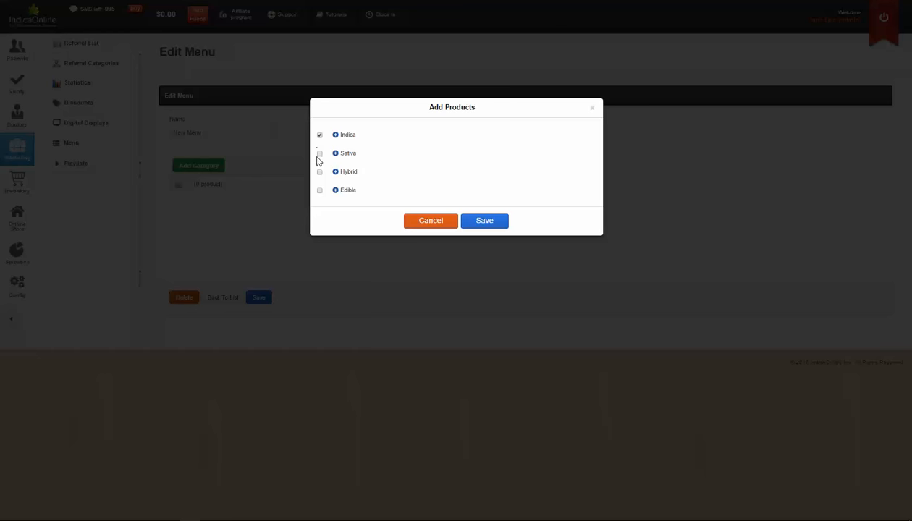
pyautogui.click(319, 153)
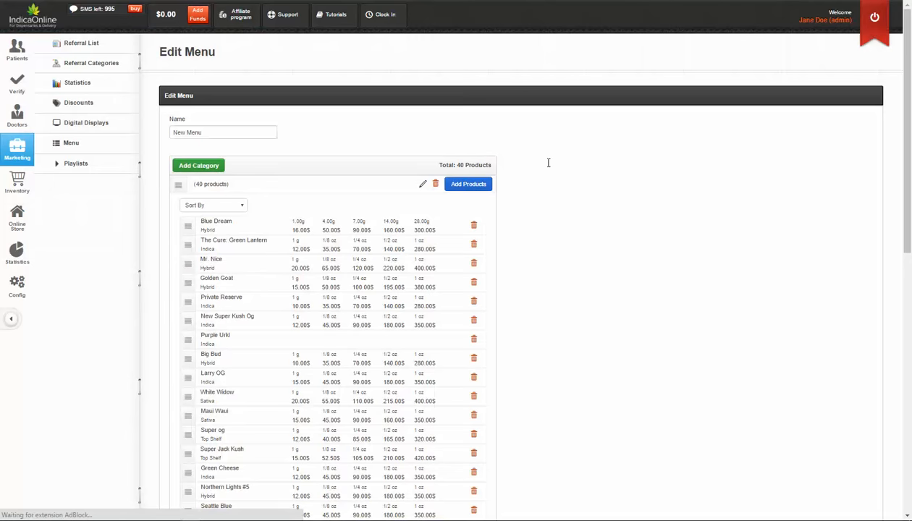
# Rename the menu to 'Flowers' and save it with its 40 products
pyautogui.scroll(-3)
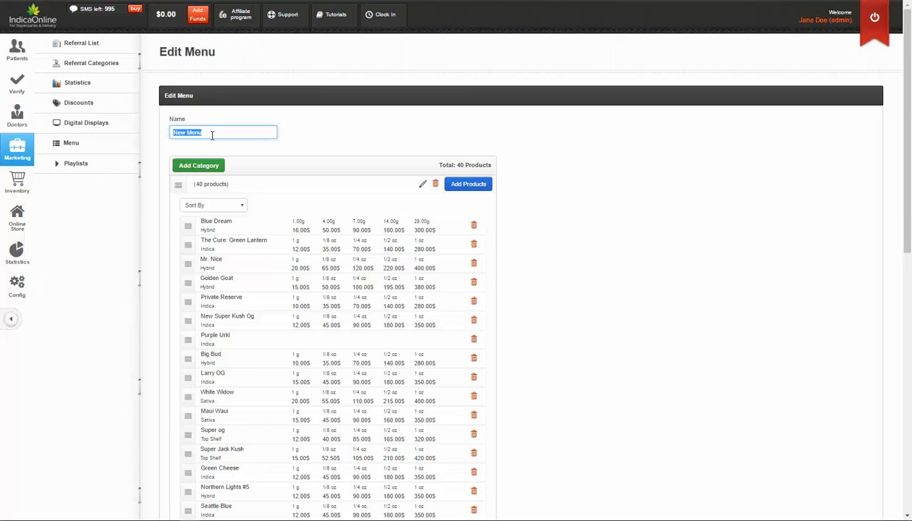
pyautogui.write('Flowers')
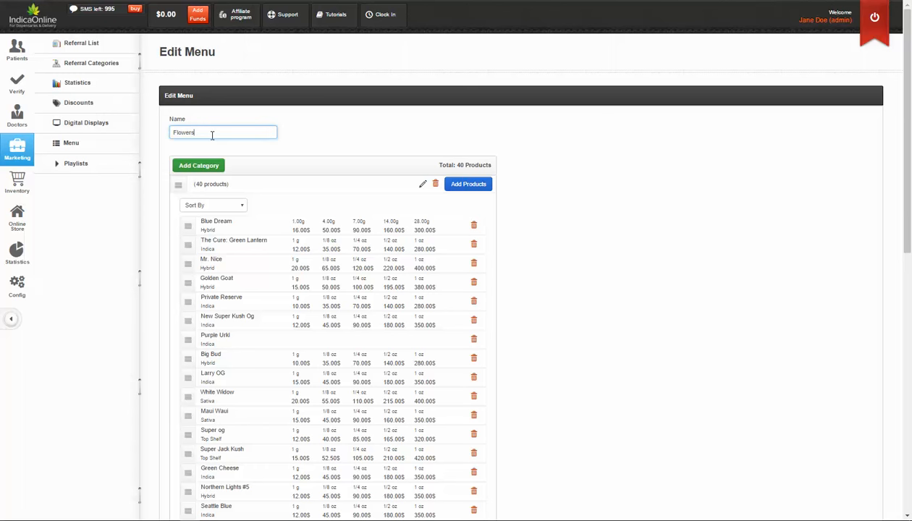
pyautogui.scroll(-3)
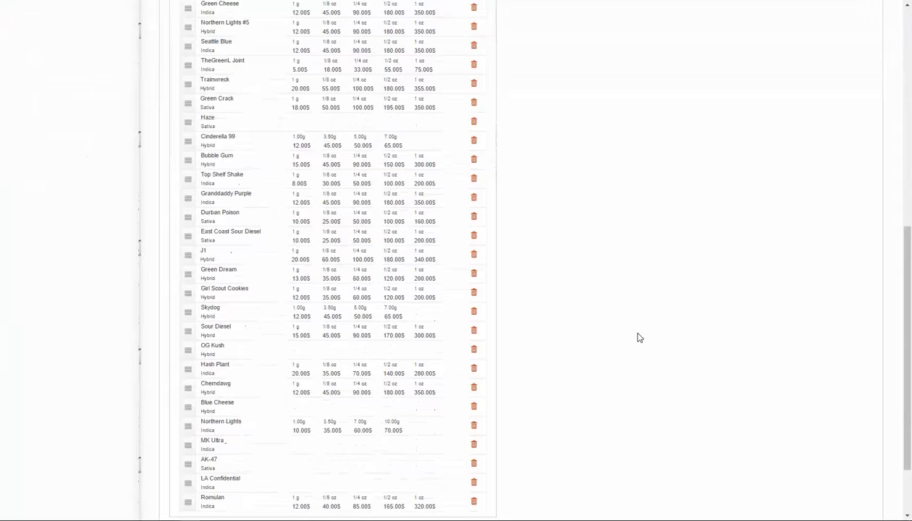
pyautogui.scroll(-3)
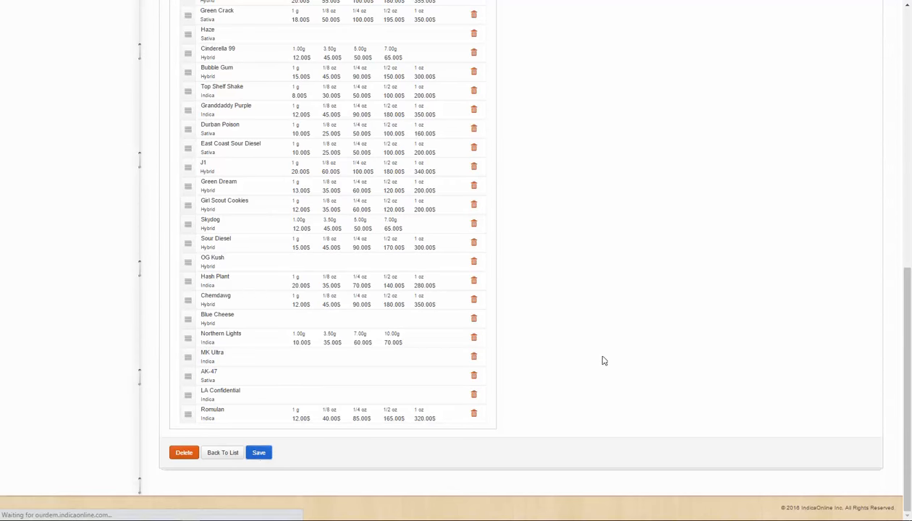
pyautogui.click(259, 453)
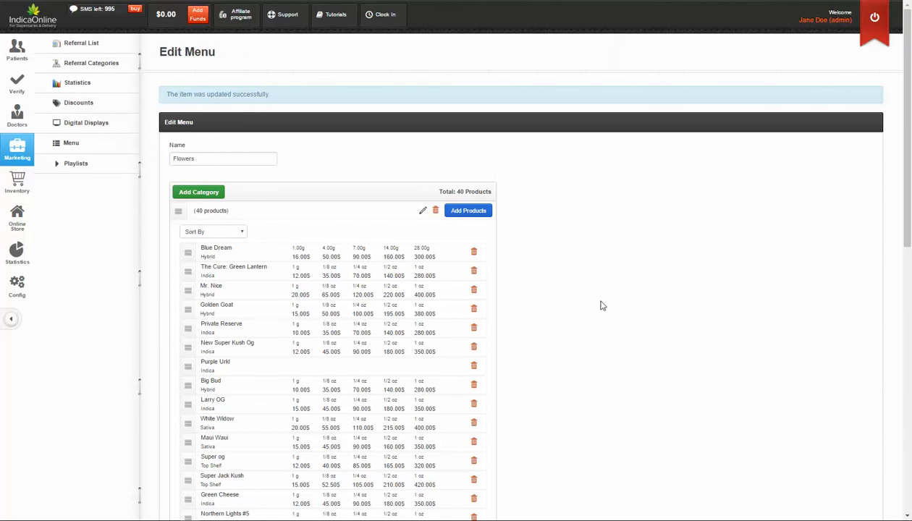
pyautogui.scroll(-3)
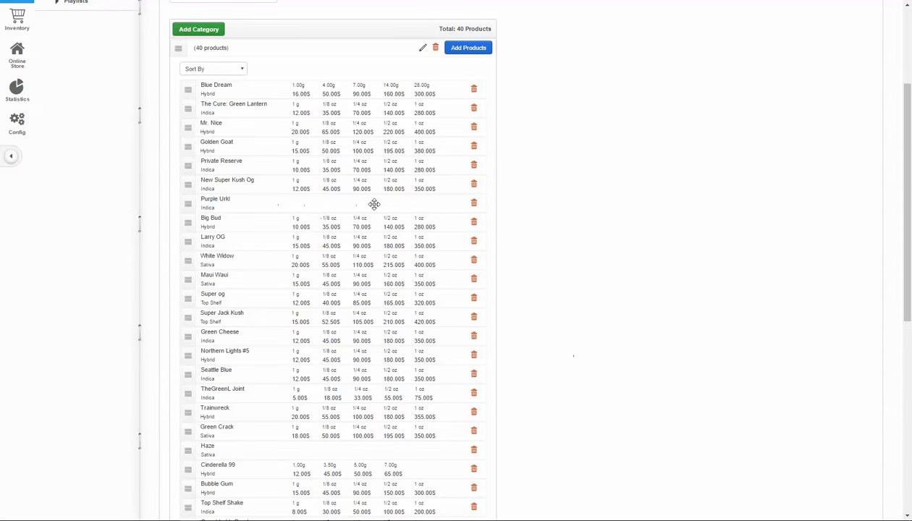
pyautogui.scroll(-3)
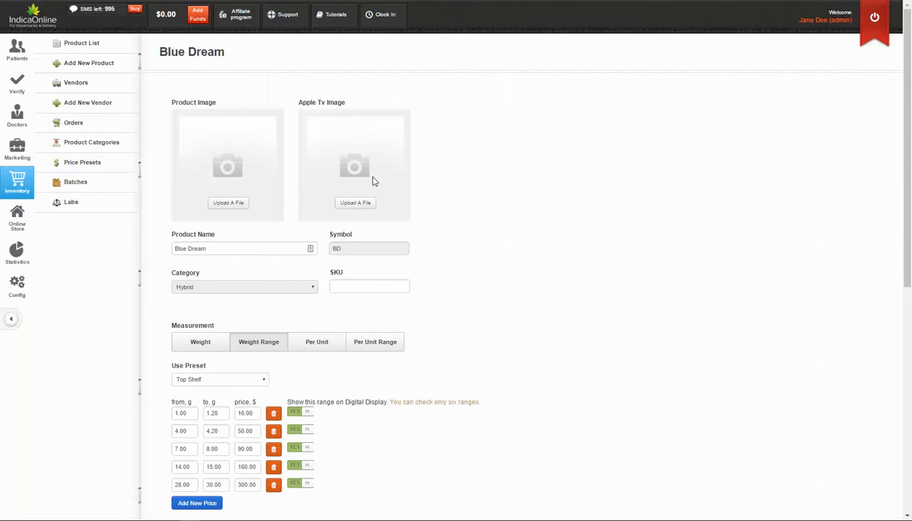
pyautogui.moveTo(436, 305)
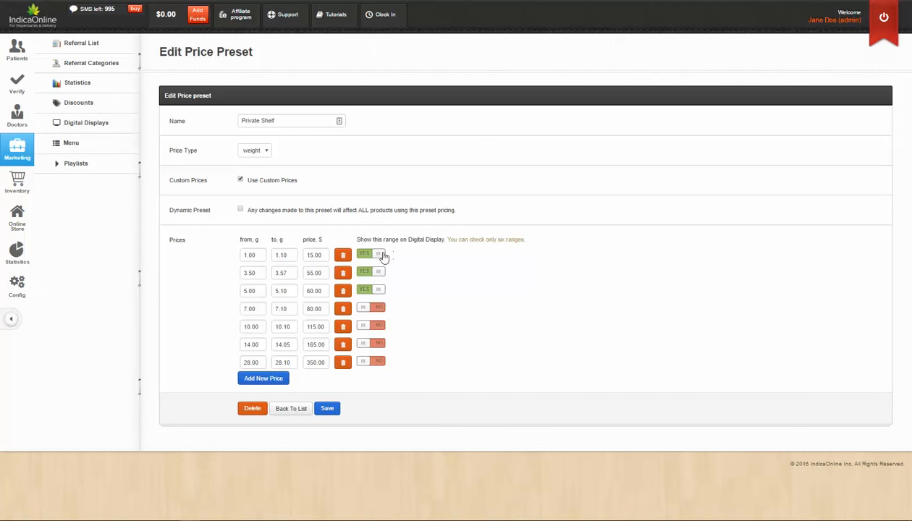
pyautogui.moveTo(393, 260)
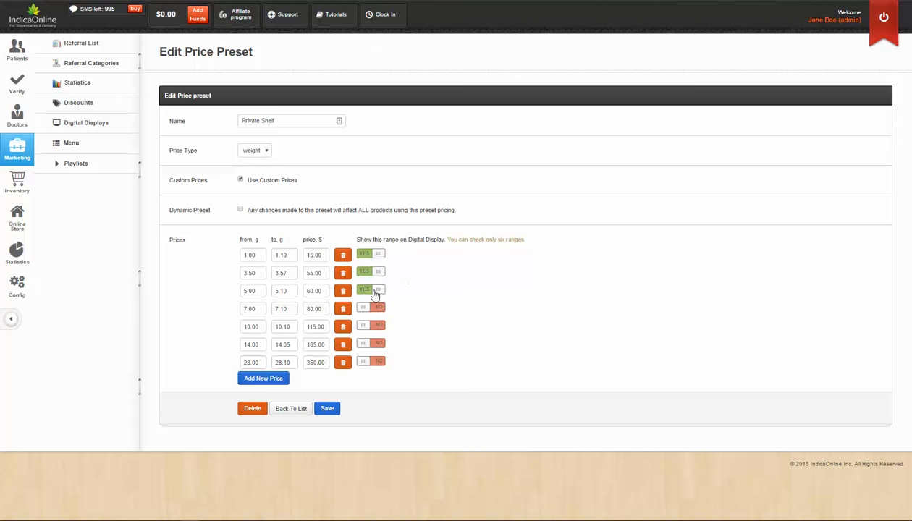
pyautogui.moveTo(322, 214)
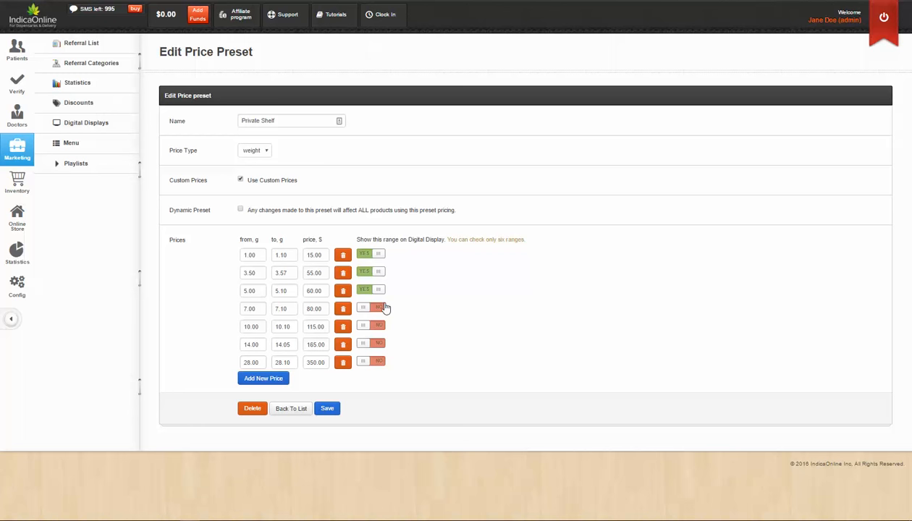
# Show only the first three Private Shelf weight ranges on the digital display
pyautogui.click(327, 408)
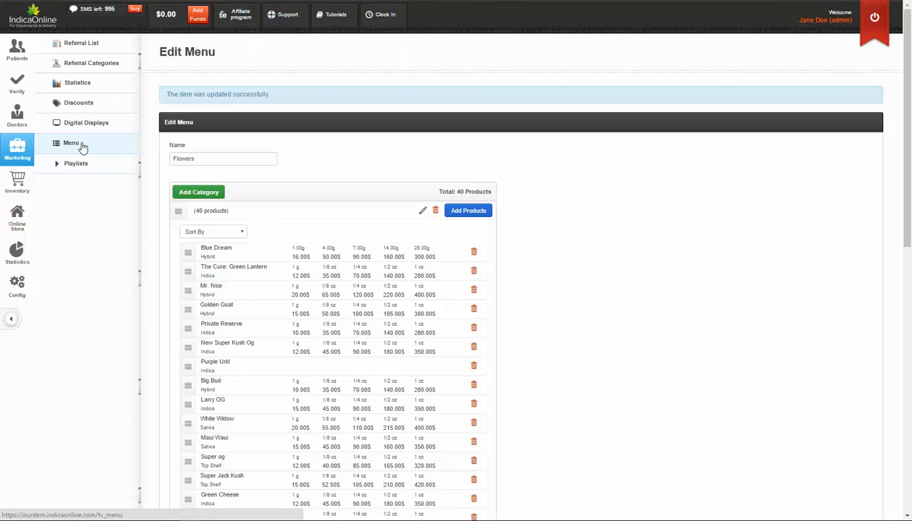
# Create a second menu whose category holds the Edible product Cookies and Cream (15.00$)
pyautogui.click(71, 143)
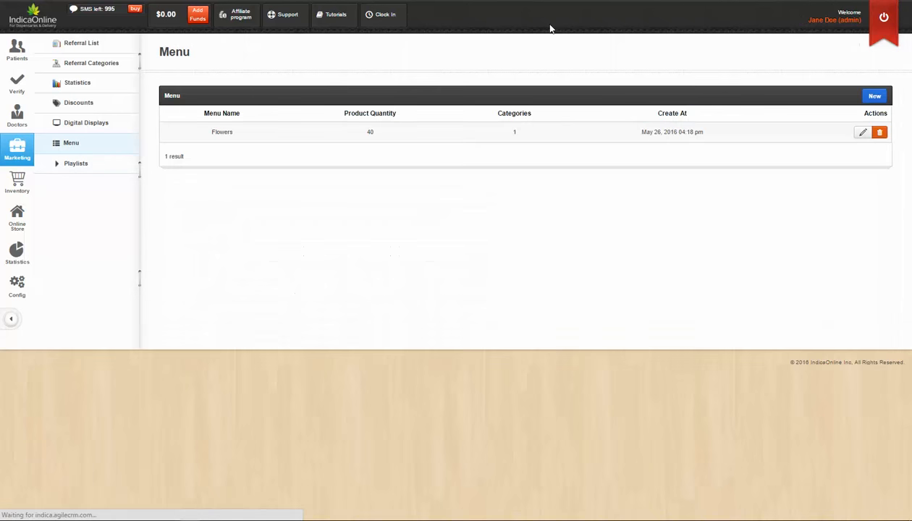
pyautogui.click(874, 96)
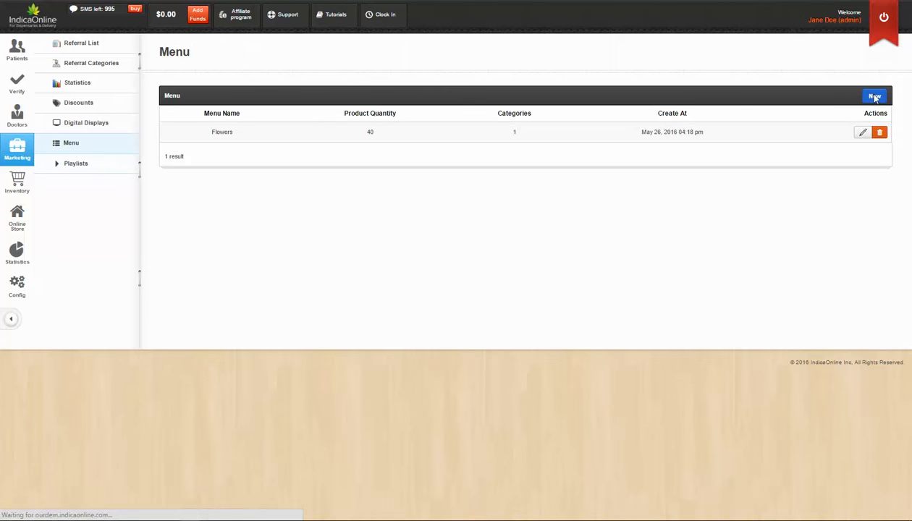
pyautogui.click(874, 96)
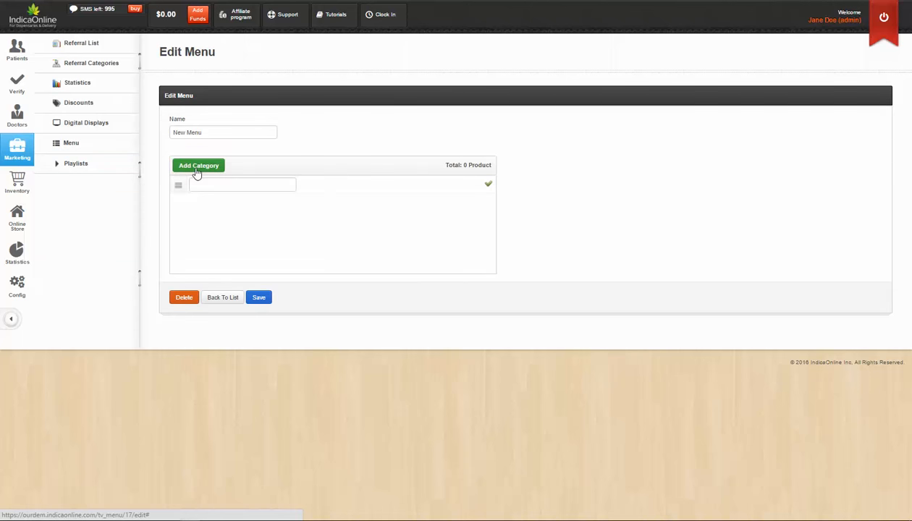
pyautogui.click(488, 185)
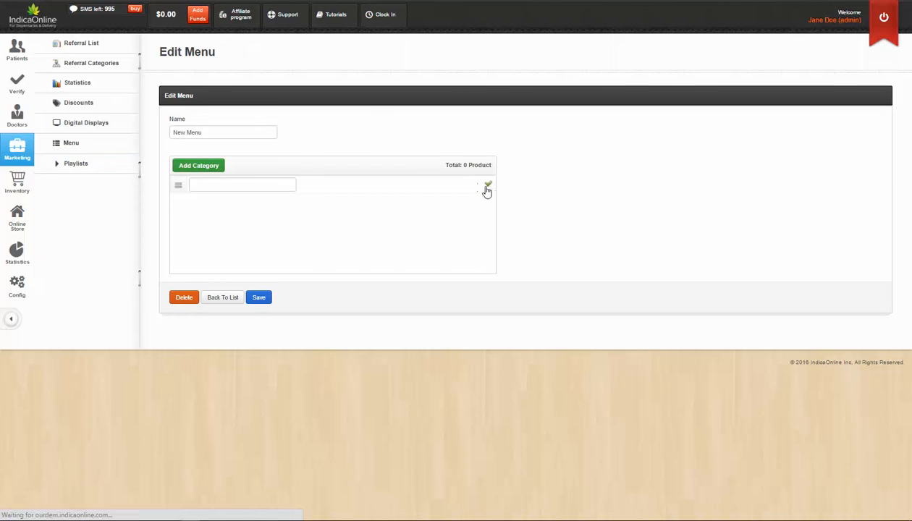
pyautogui.click(487, 190)
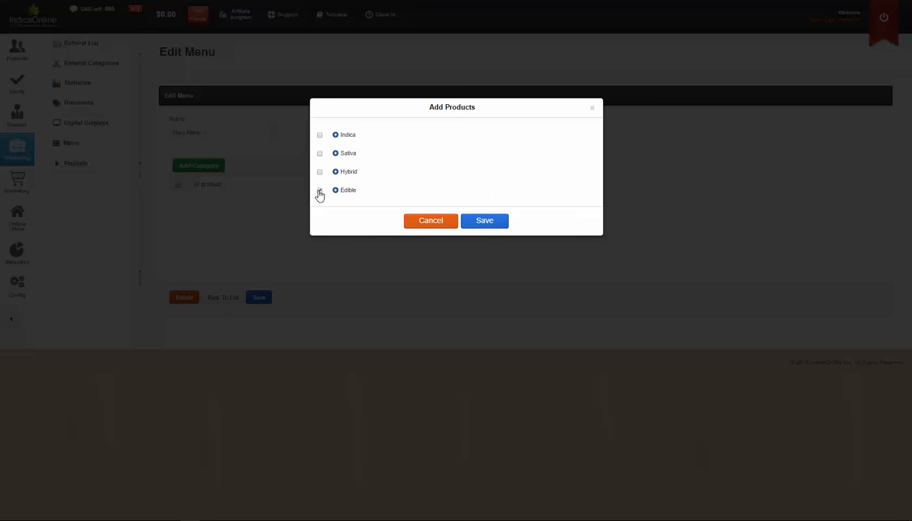
pyautogui.click(484, 221)
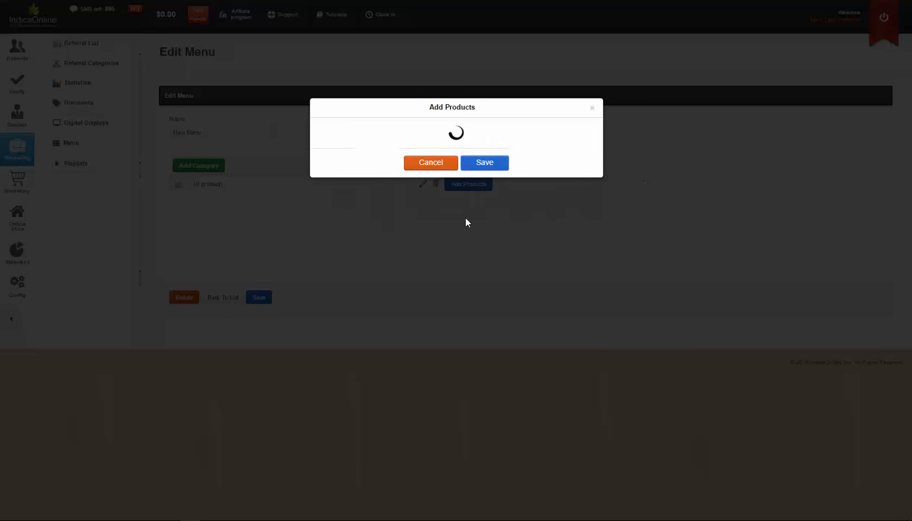
pyautogui.click(485, 162)
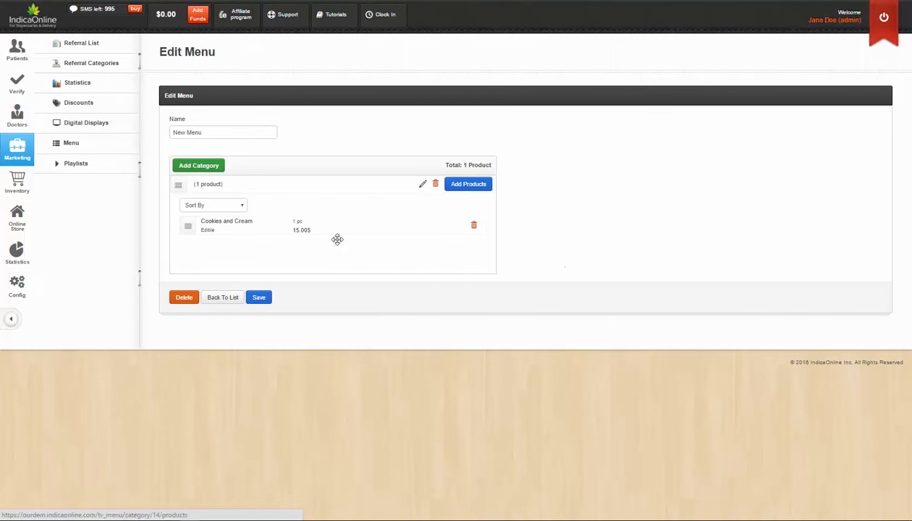
pyautogui.moveTo(334, 306)
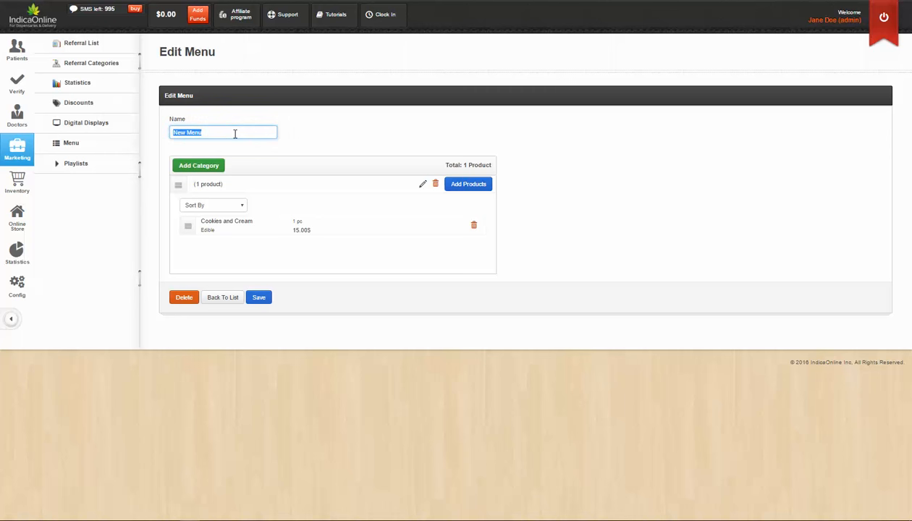
# Rename the second menu to 'Edibles' and save it
pyautogui.write('E')
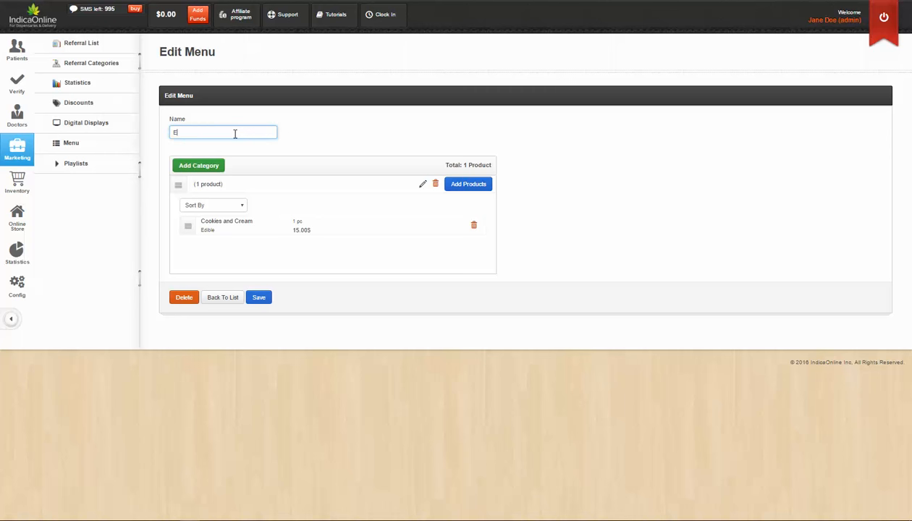
pyautogui.write('dibles')
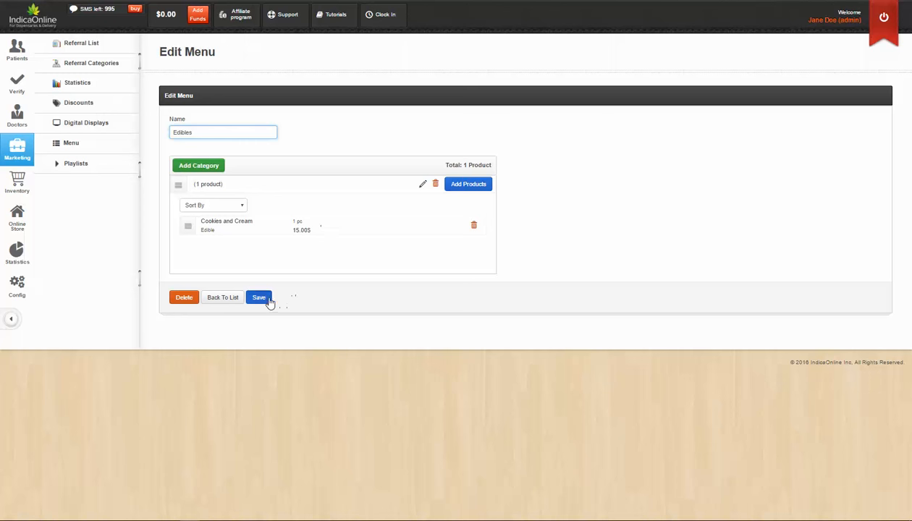
pyautogui.click(259, 297)
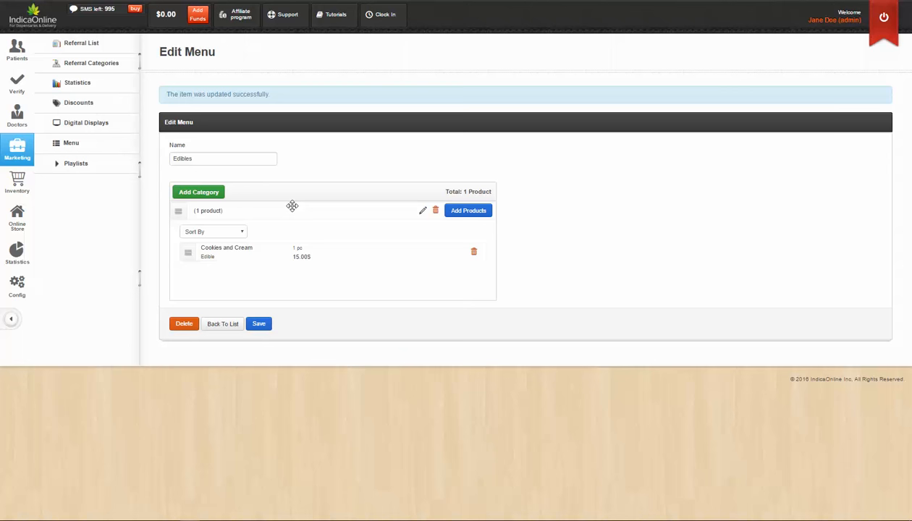
pyautogui.moveTo(75, 163)
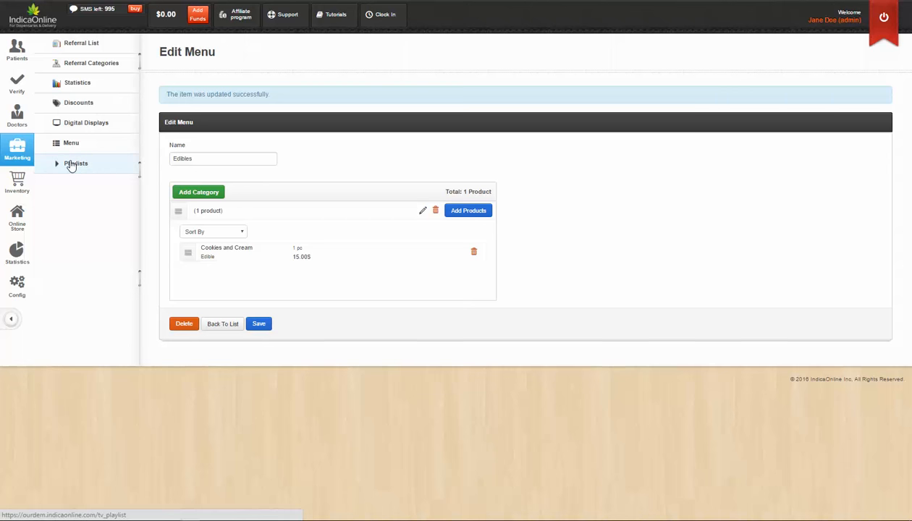
# Create an empty New Playlist under Marketing > Playlists and begin adding a slide
pyautogui.click(76, 163)
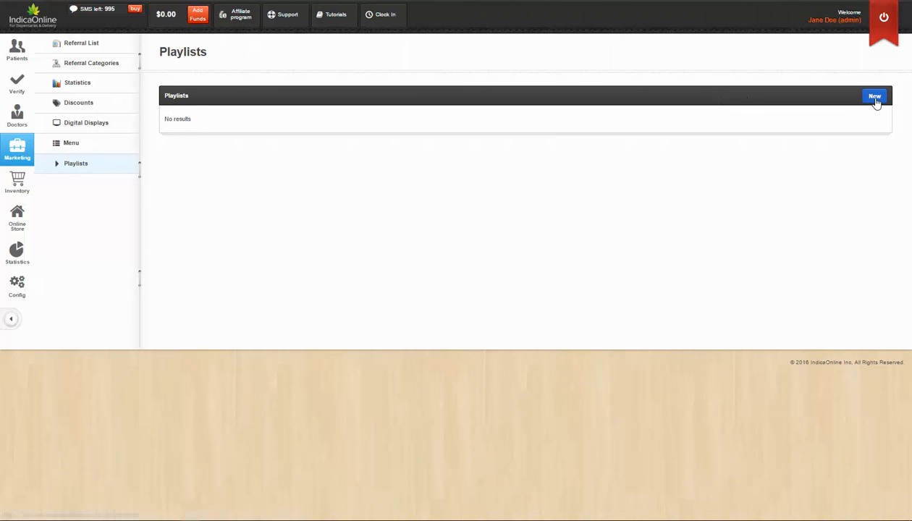
pyautogui.click(874, 95)
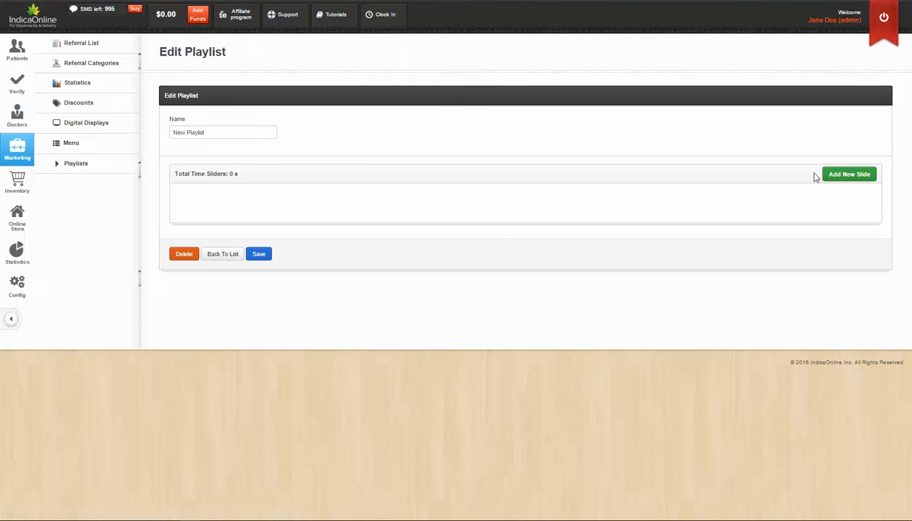
pyautogui.moveTo(849, 173)
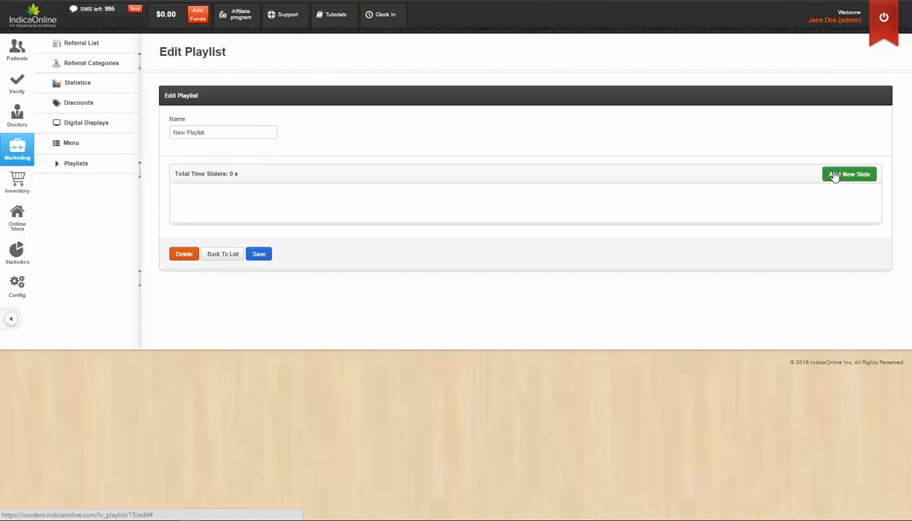
pyautogui.click(850, 174)
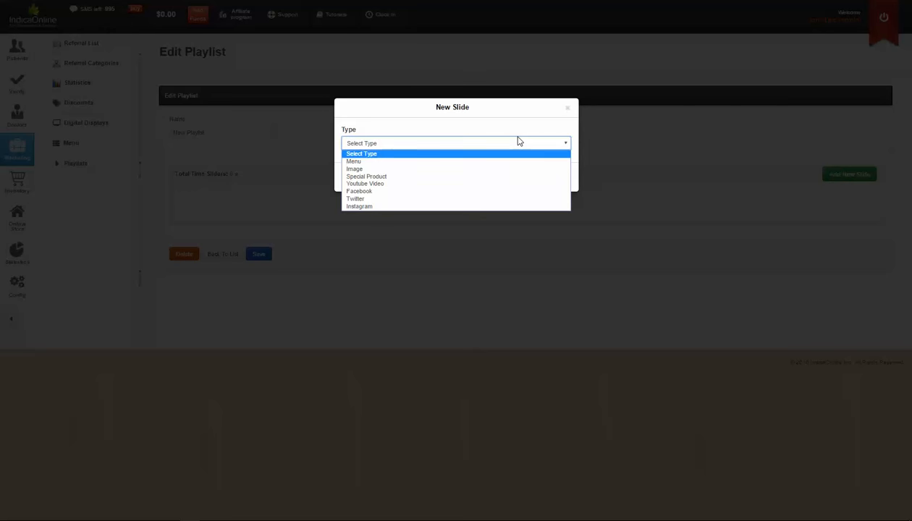
pyautogui.moveTo(514, 161)
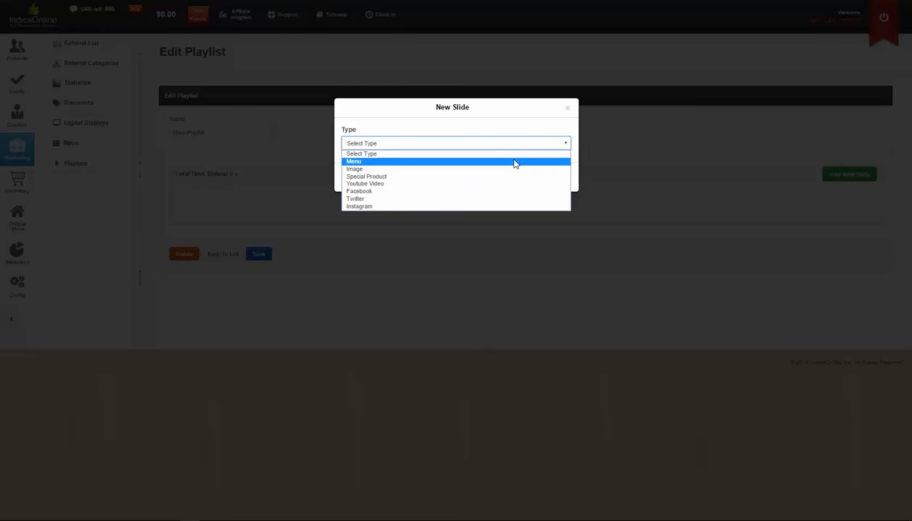
# Save a Menu-type slide showing the Flowers menu, lasting 40 s with Fade
pyautogui.click(353, 160)
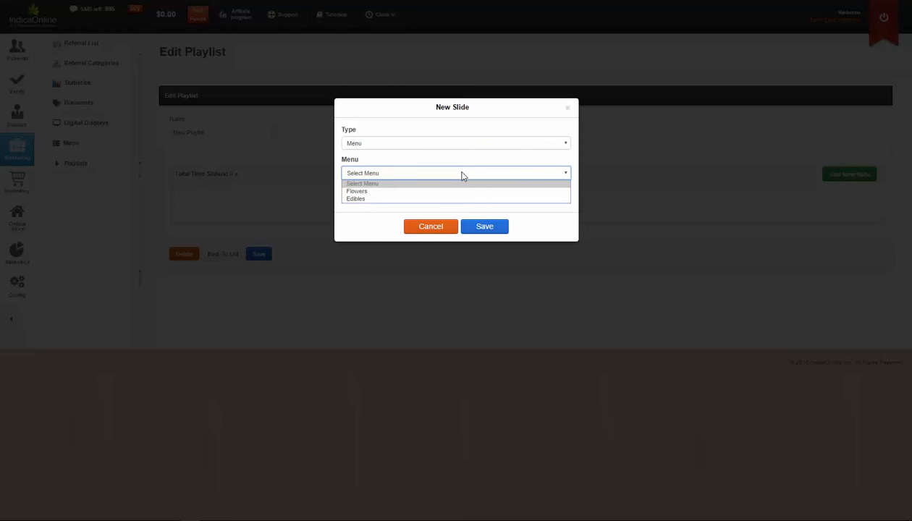
pyautogui.click(356, 192)
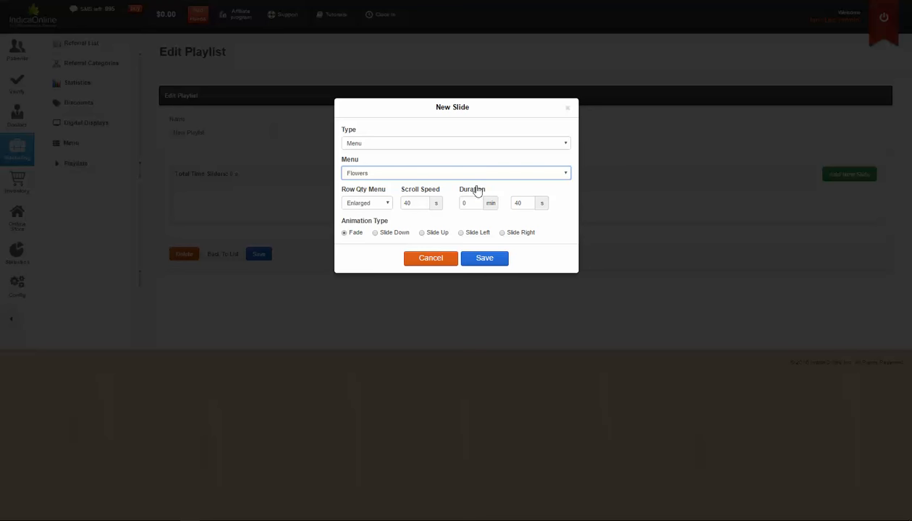
pyautogui.moveTo(571, 192)
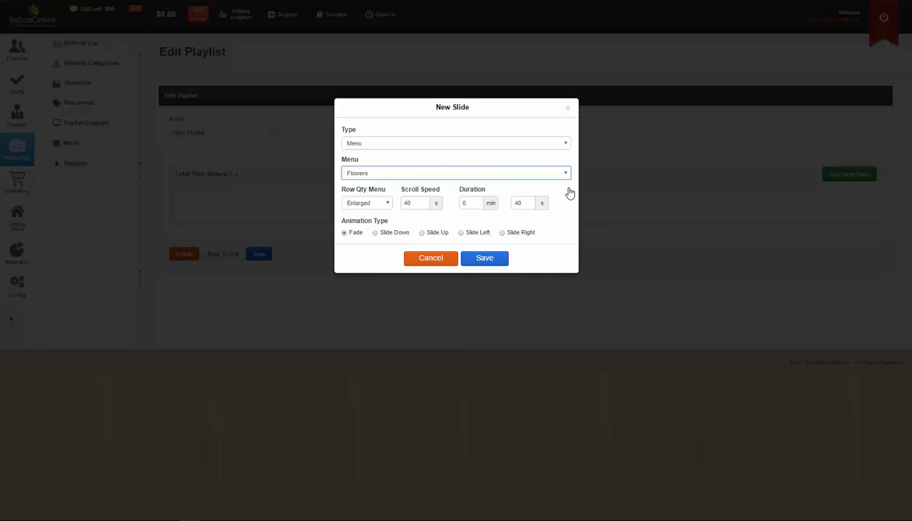
pyautogui.moveTo(538, 201)
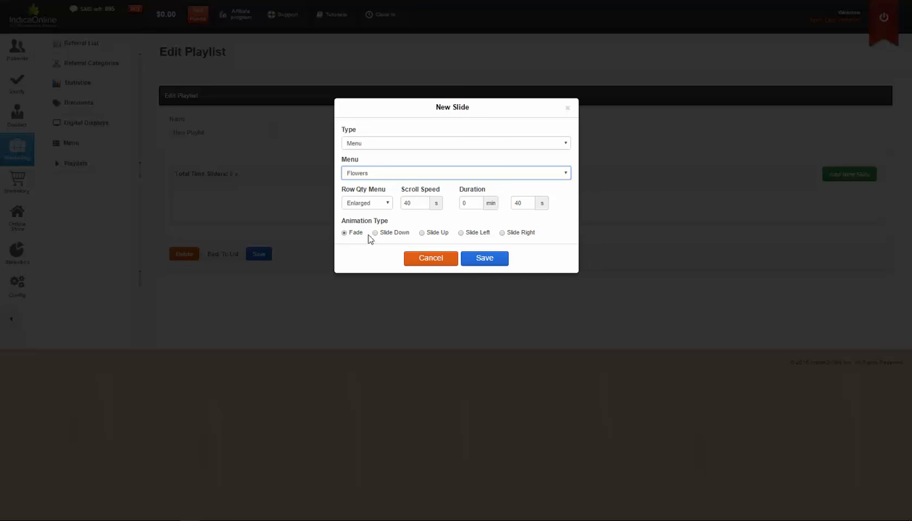
pyautogui.moveTo(350, 252)
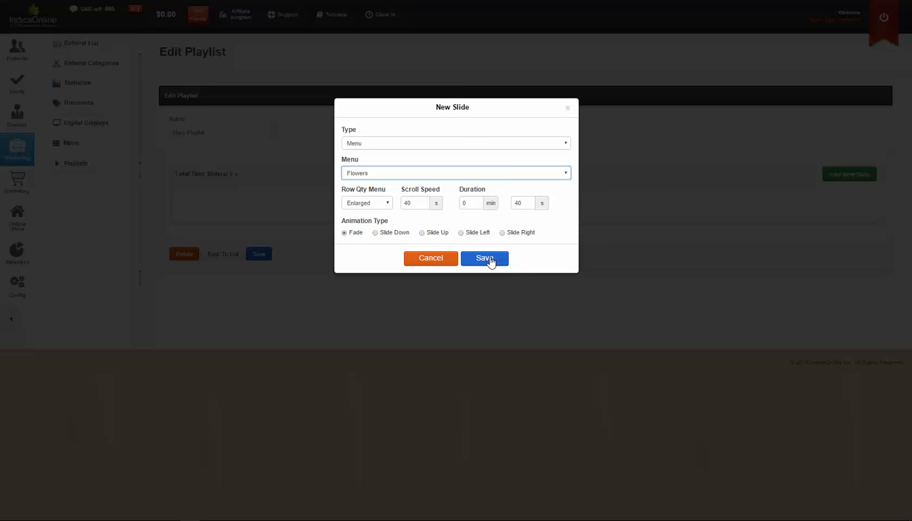
pyautogui.click(485, 258)
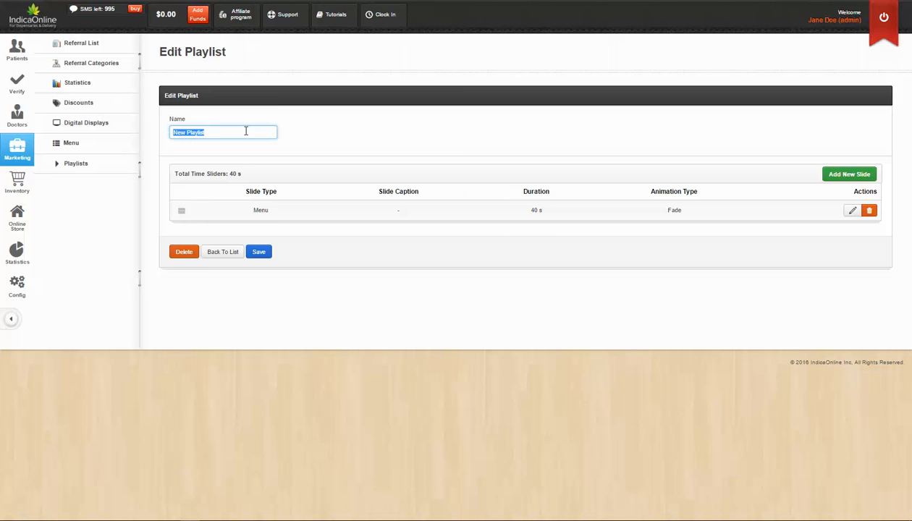
# Rename the playlist to 'Basic Menu' and save it
pyautogui.write('Basic Menu')
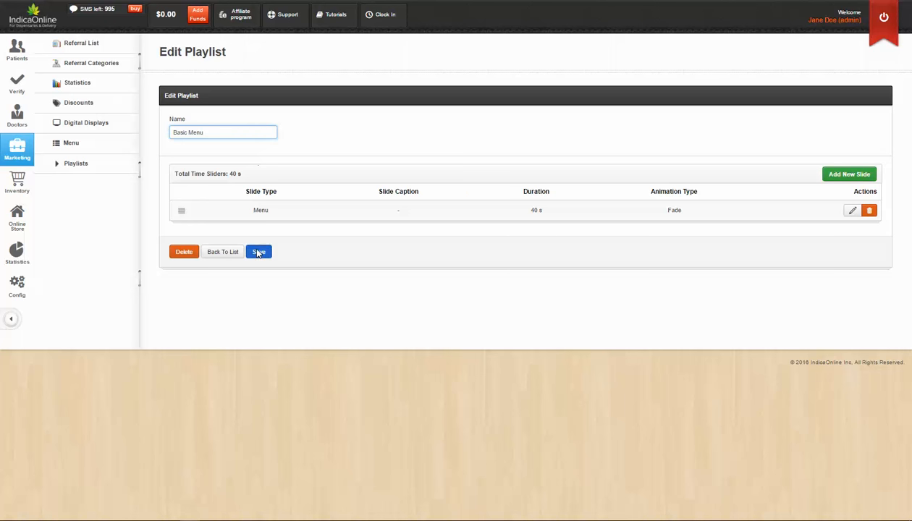
pyautogui.click(259, 251)
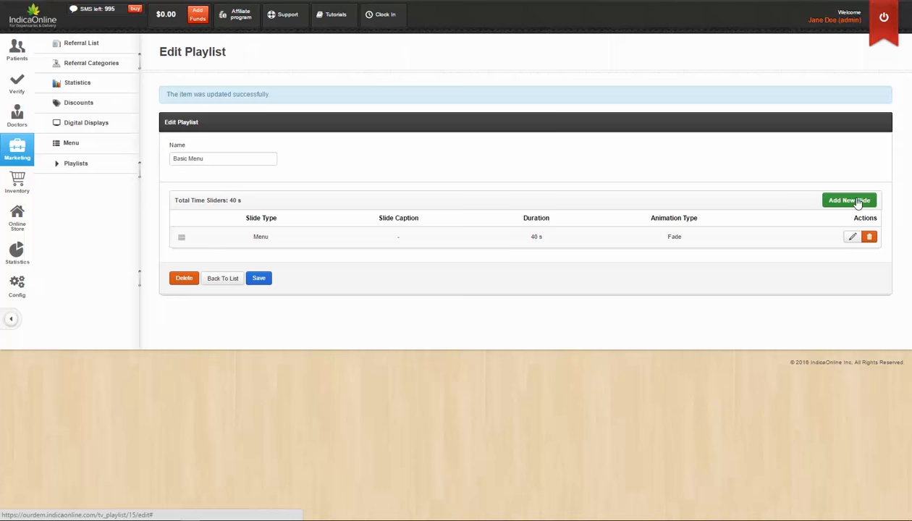
# Add a second Menu slide showing Edibles with the Slide Up animation
pyautogui.click(848, 200)
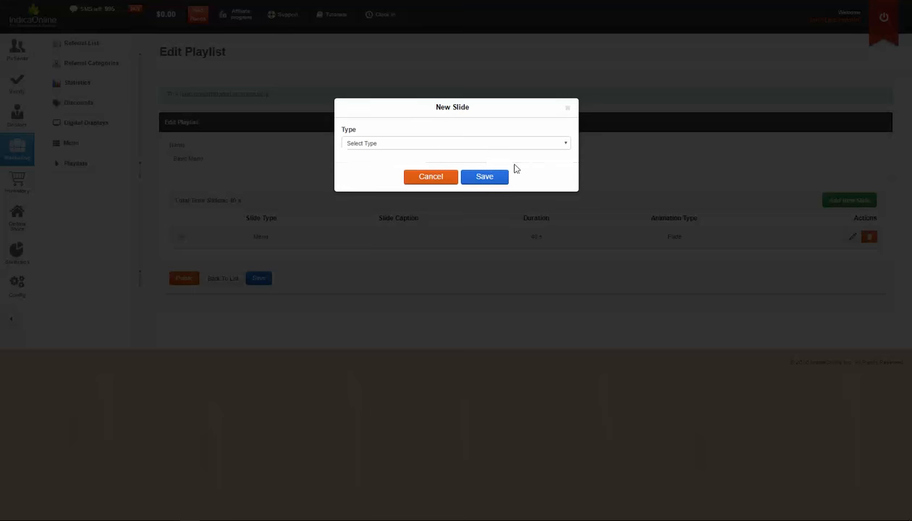
pyautogui.click(454, 143)
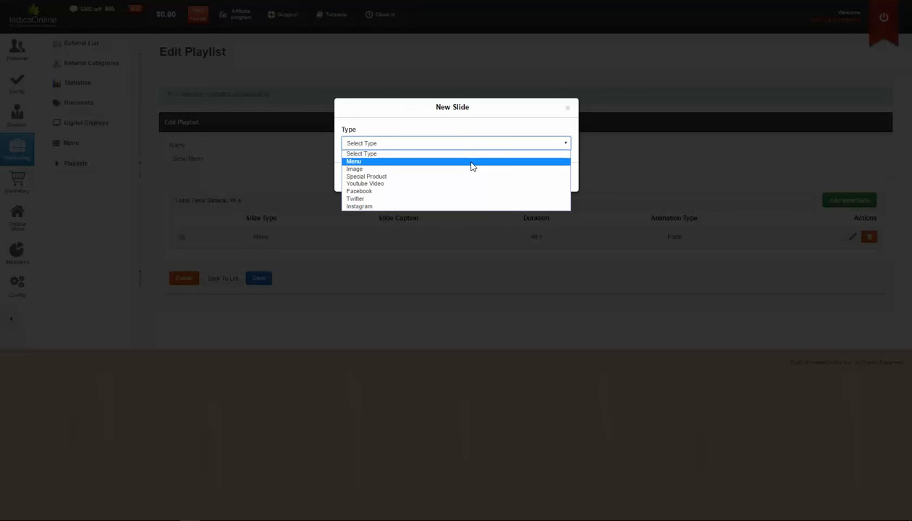
pyautogui.click(353, 161)
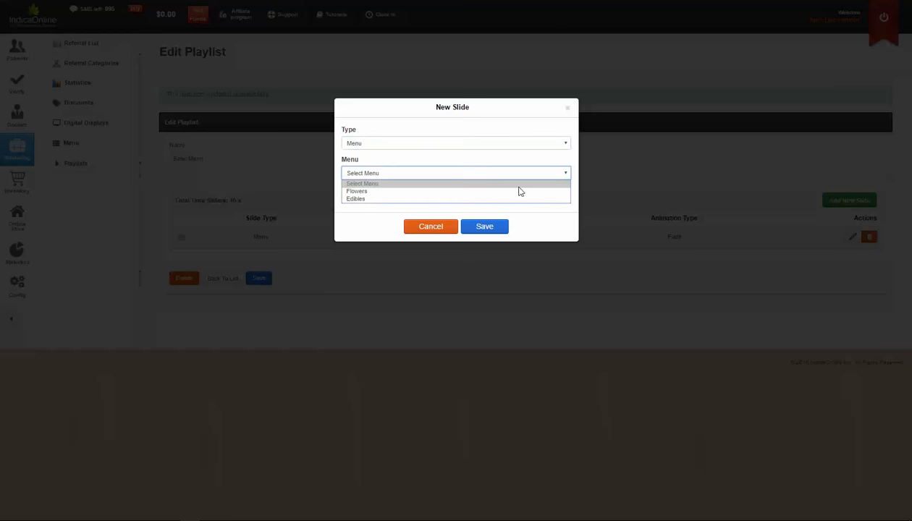
pyautogui.click(356, 199)
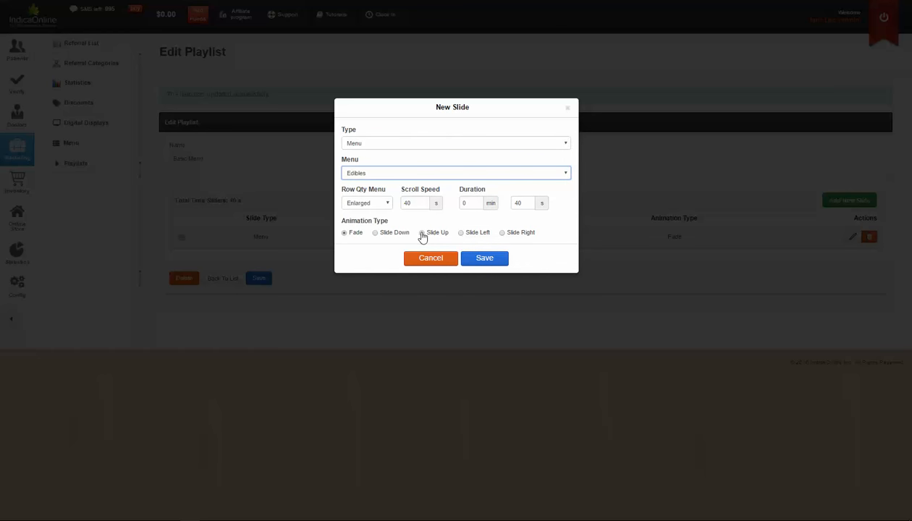
pyautogui.click(422, 232)
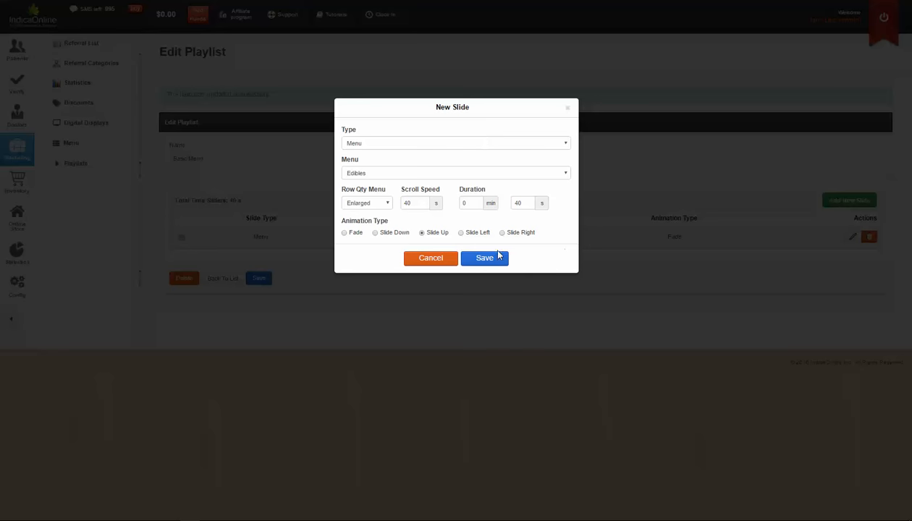
pyautogui.click(485, 258)
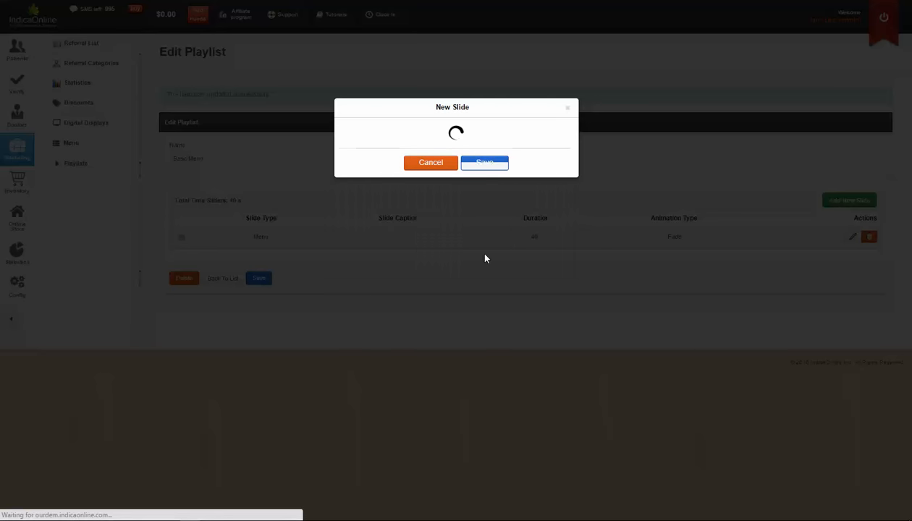
pyautogui.click(484, 163)
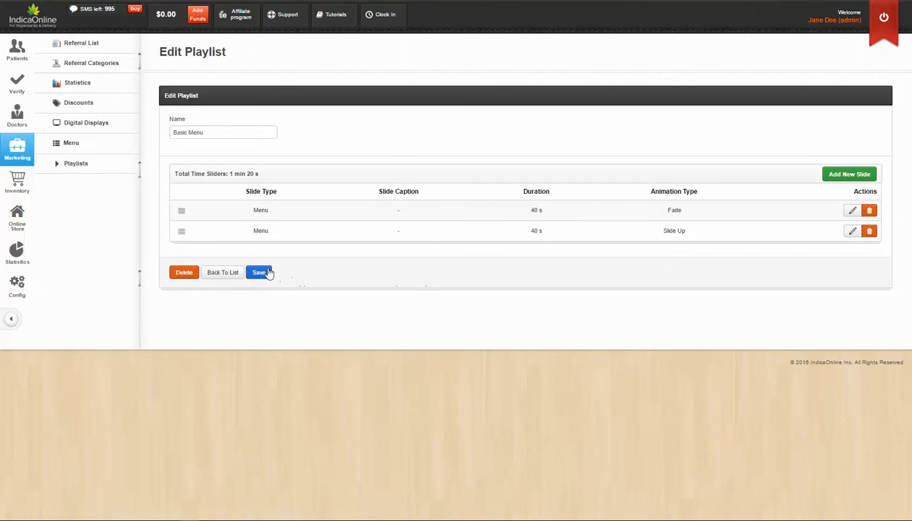
# Save the two-slide, 1 min 20 s Basic Menu playlist
pyautogui.click(259, 272)
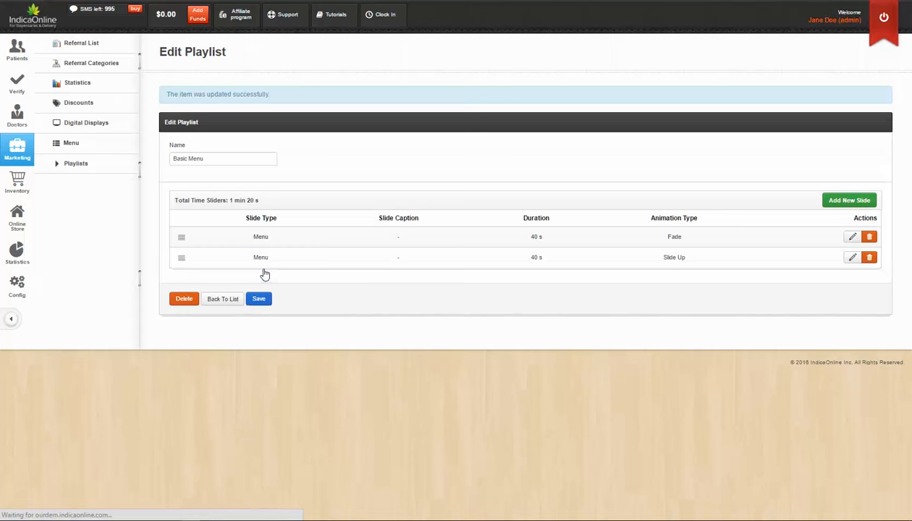
pyautogui.moveTo(337, 154)
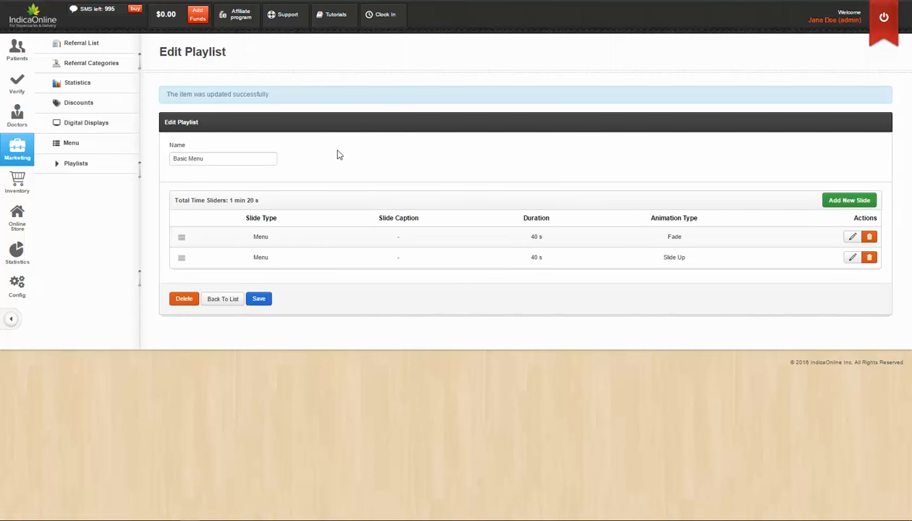
pyautogui.moveTo(358, 125)
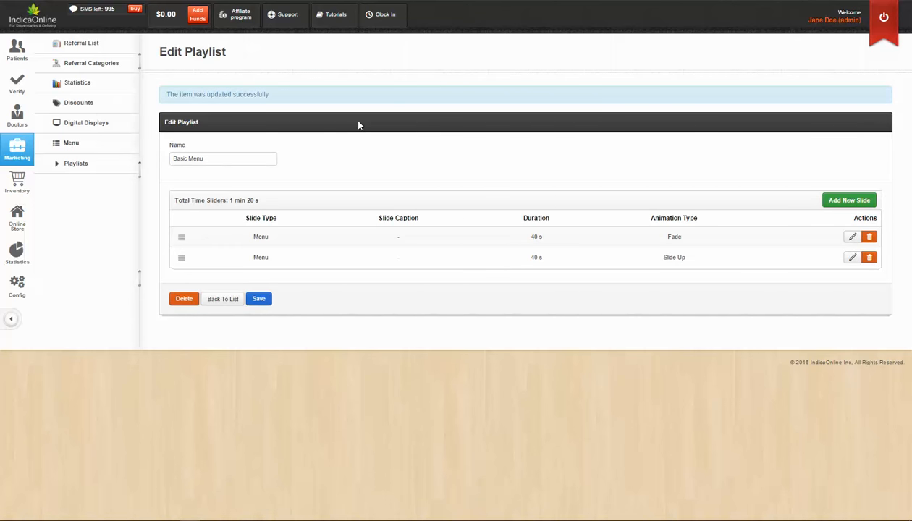
pyautogui.moveTo(390, 191)
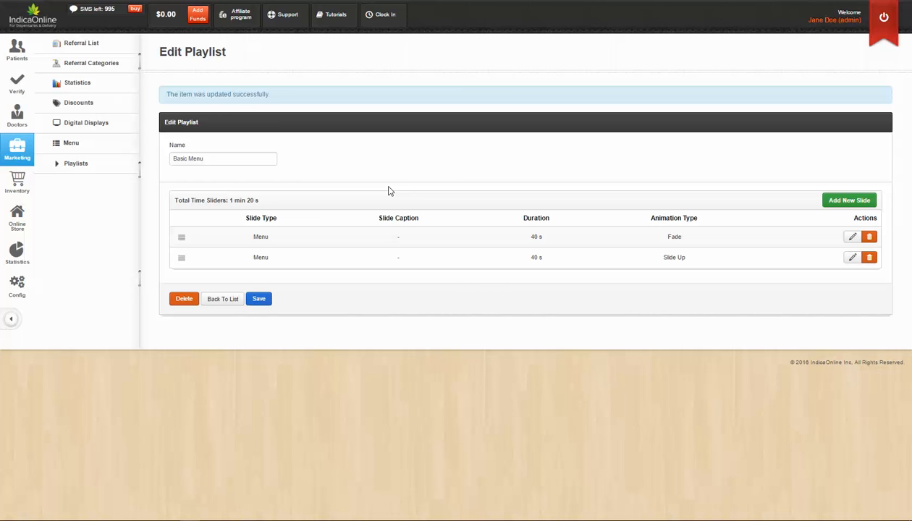
pyautogui.moveTo(396, 181)
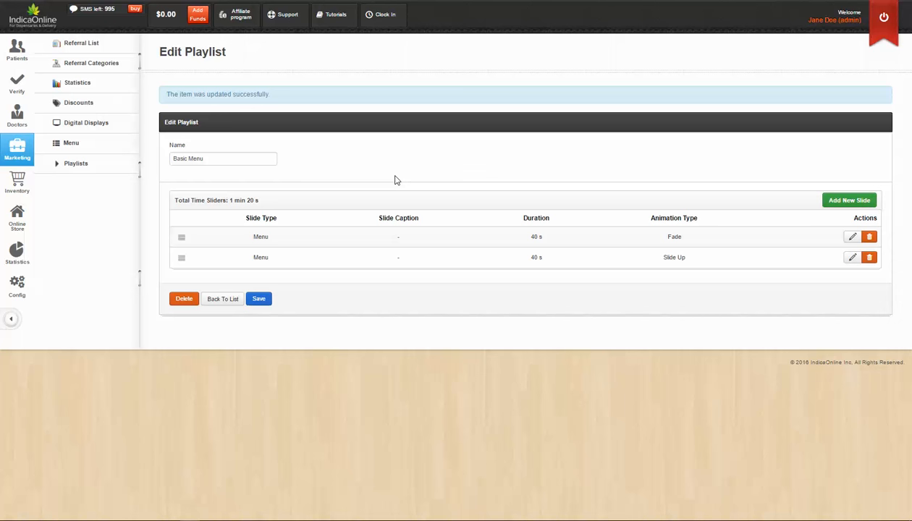
pyautogui.moveTo(410, 155)
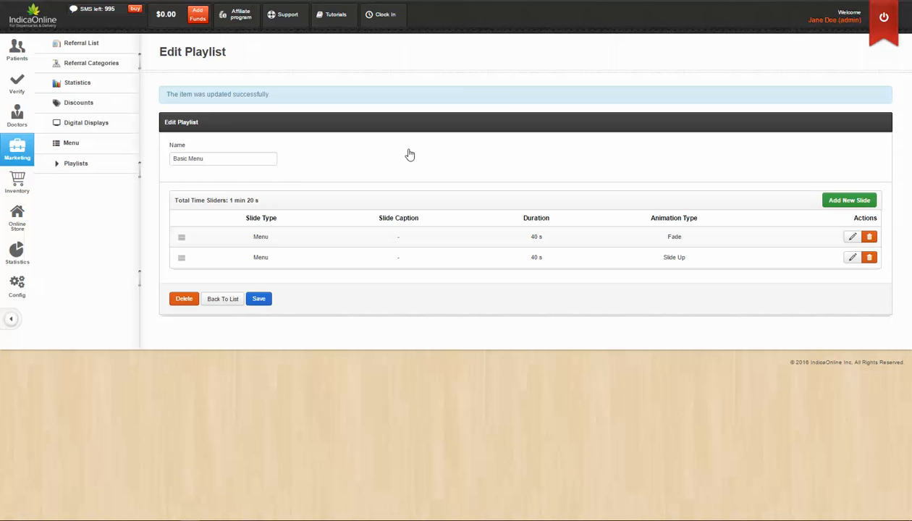